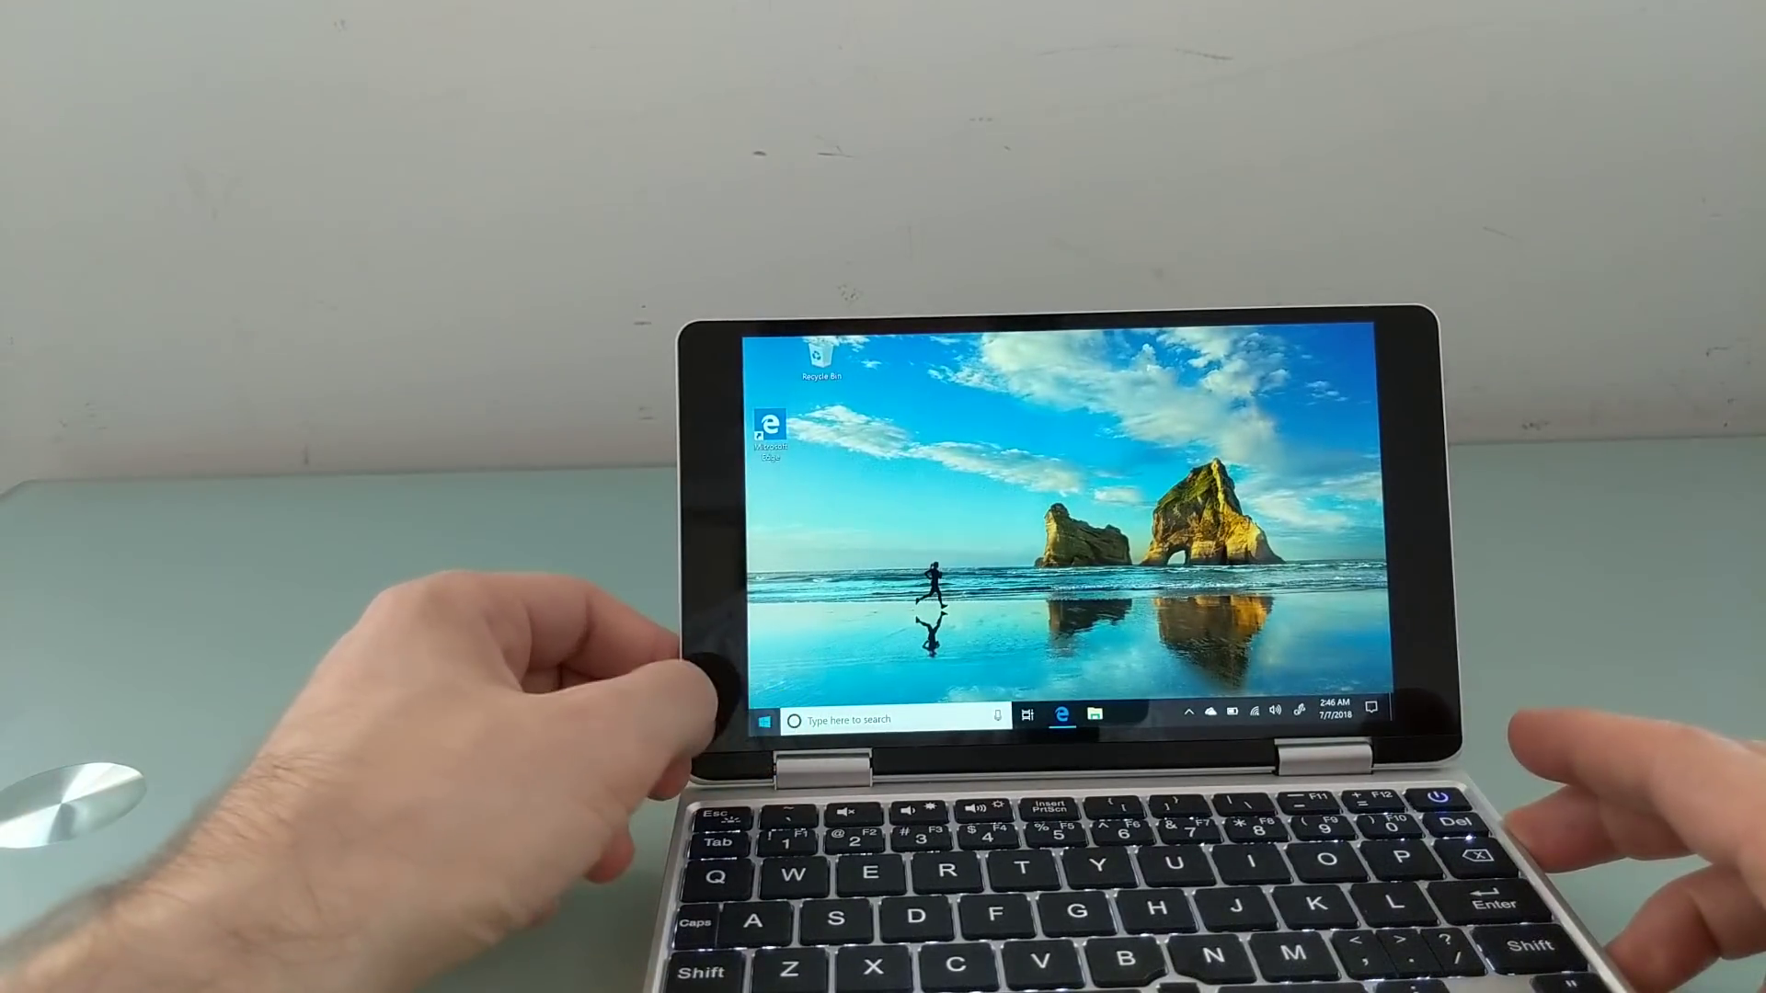
- Show the Start menu's Power options: Sleep, Shut down and Restart
left_click(766, 721)
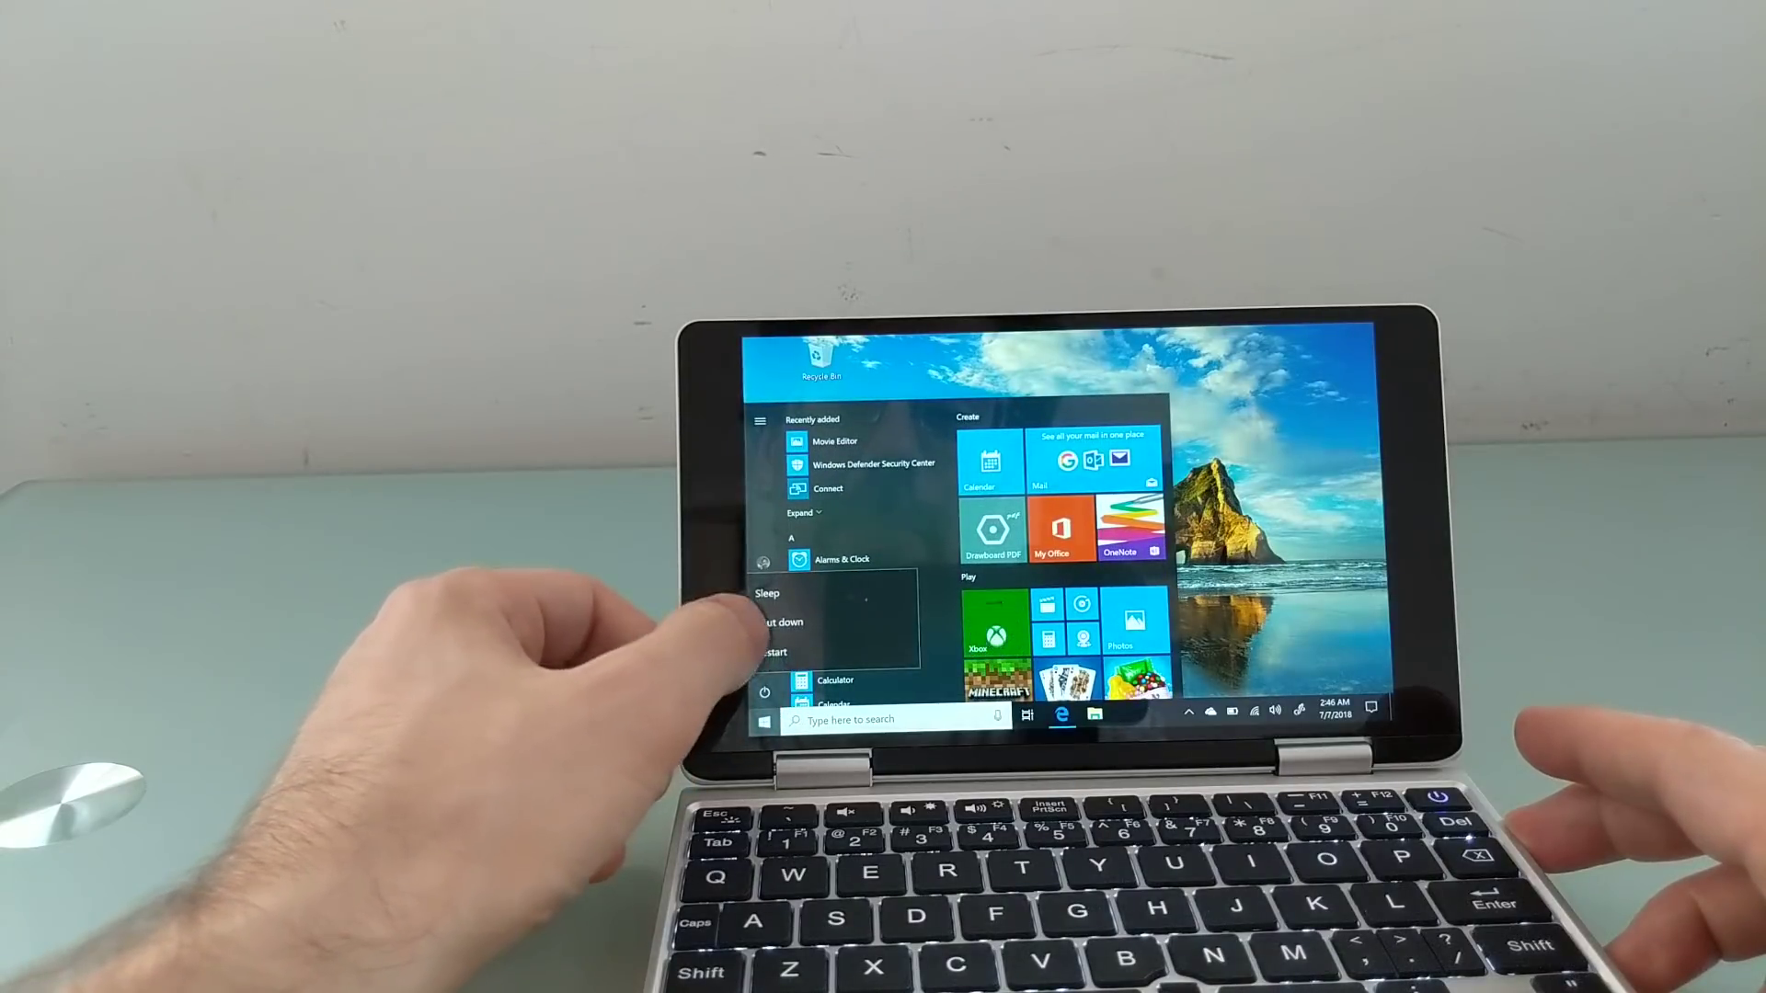